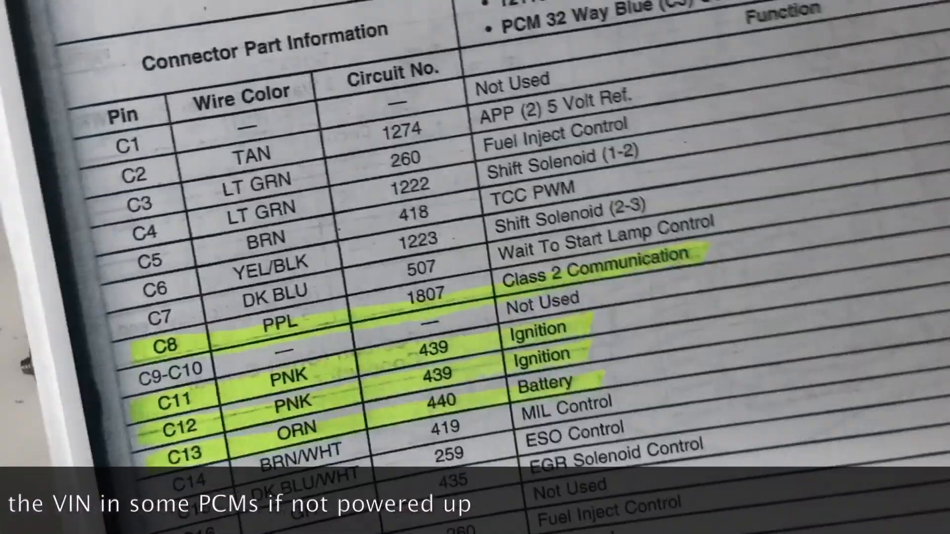
Step: Scroll through the live Engine Data 1 parameters from the bench PCM
{"action": "scroll", "scroll_direction": "down", "scroll_amount": 3}
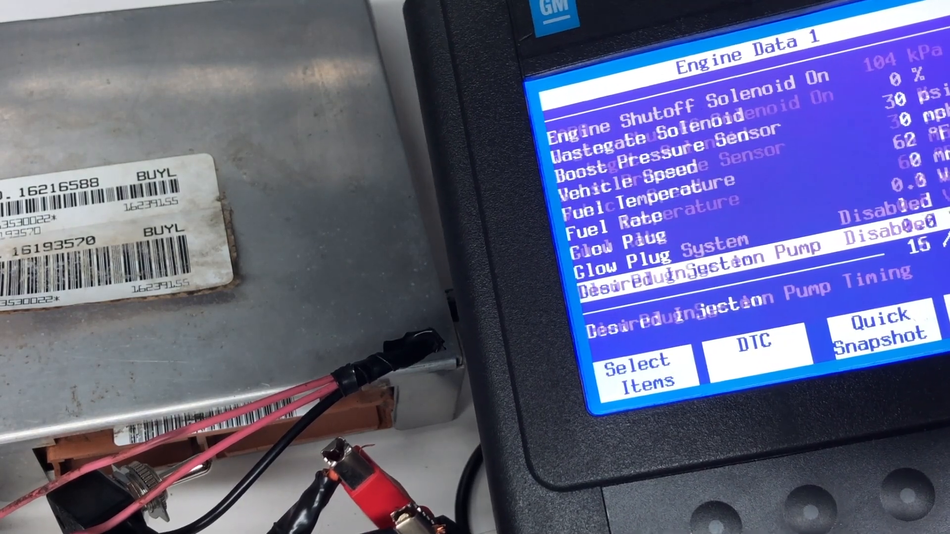
{"action": "scroll", "scroll_direction": "down", "scroll_amount": 3}
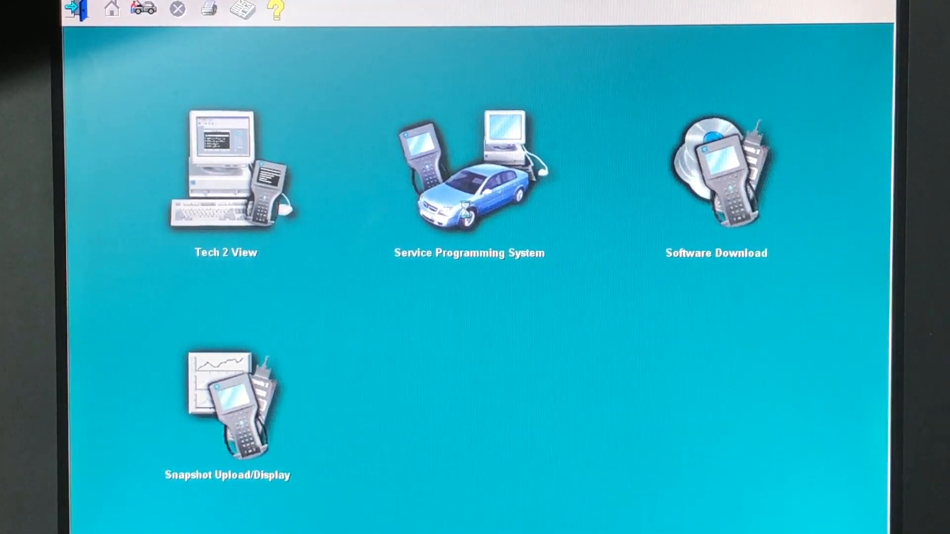
Step: Start Service Programming with Pass-Thru, Replace and Program ECU, and Off Board Programming Adapter
{"action": "left_click", "coordinate": [468, 177]}
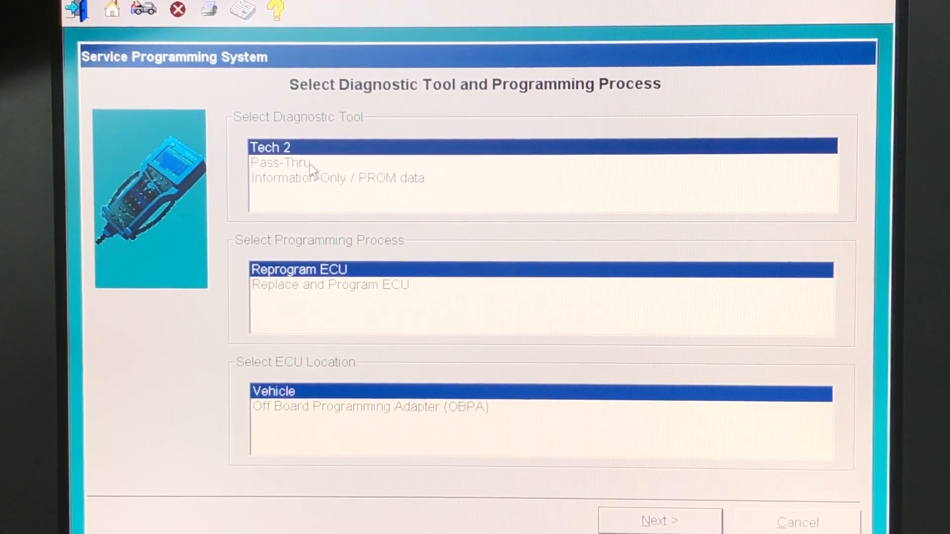
{"action": "left_click", "coordinate": [280, 163]}
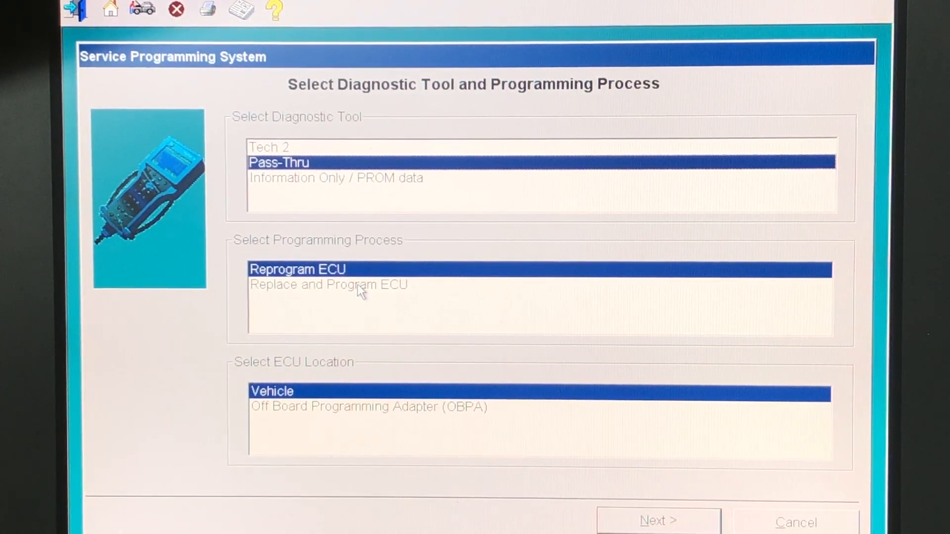
{"action": "left_click", "coordinate": [328, 285]}
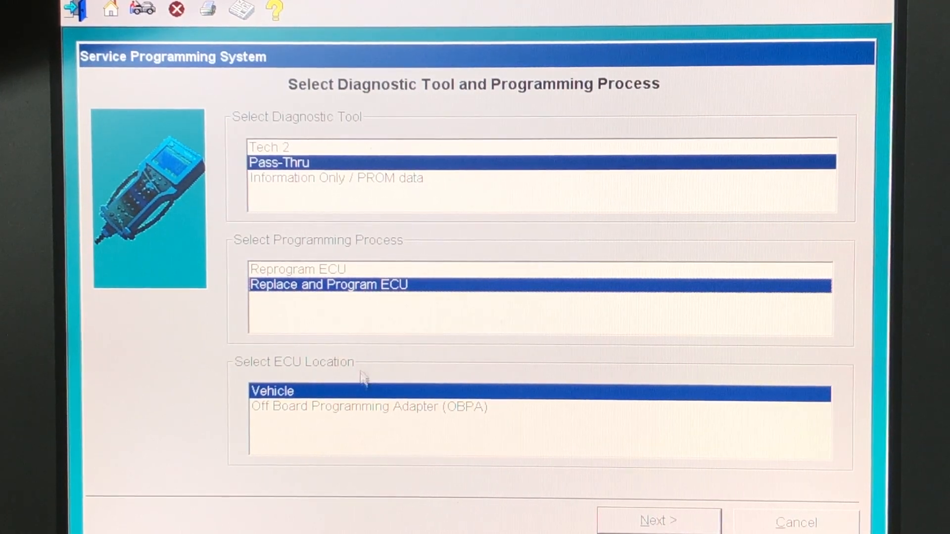
{"action": "left_click", "coordinate": [368, 406]}
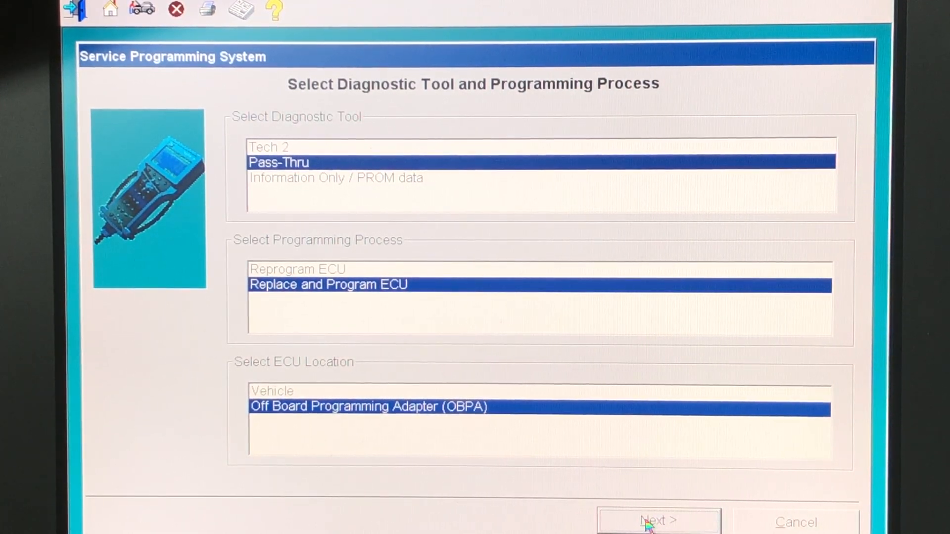
Step: Identify the vehicle as a 1997 LD Trk Express with Diesel fuel and continue
{"action": "left_click", "coordinate": [657, 520]}
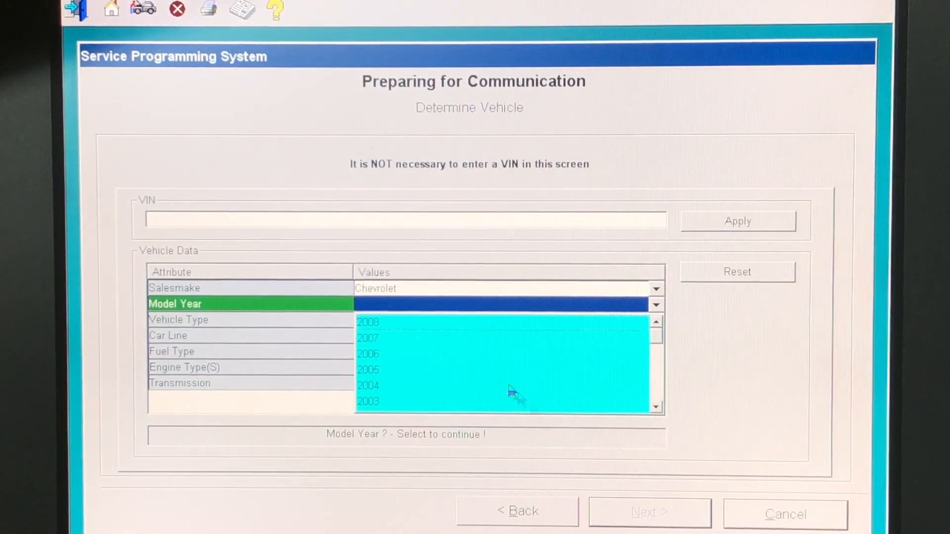
{"action": "scroll", "scroll_direction": "down", "scroll_amount": 3}
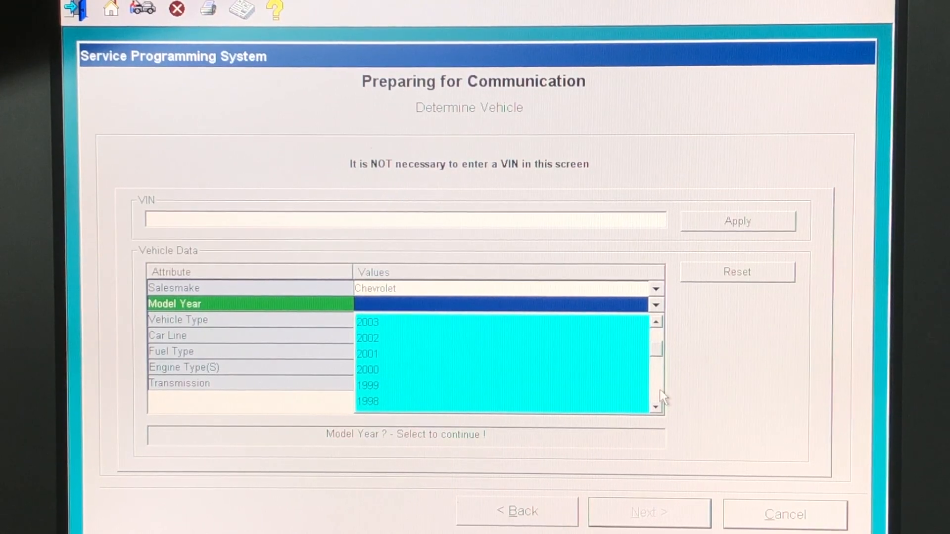
{"action": "scroll", "scroll_direction": "down", "scroll_amount": 3}
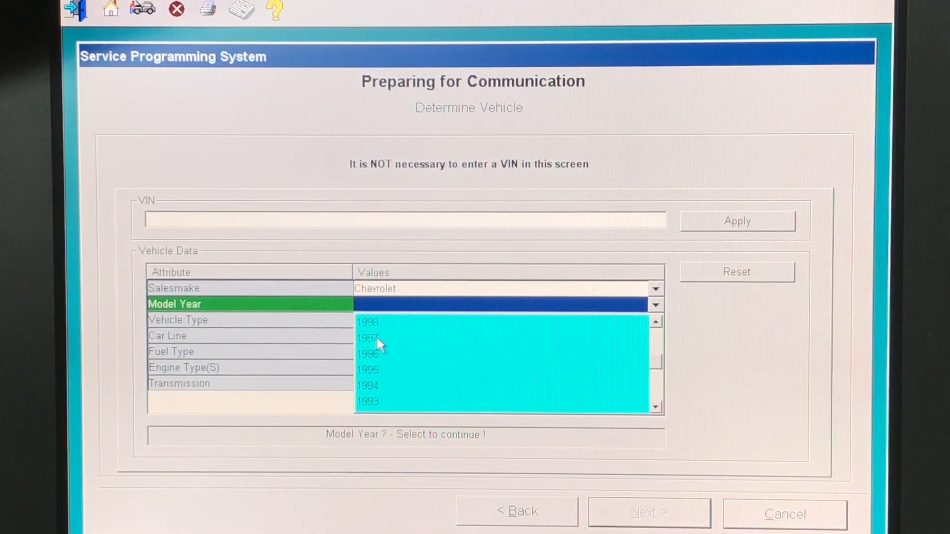
{"action": "left_click", "coordinate": [367, 337]}
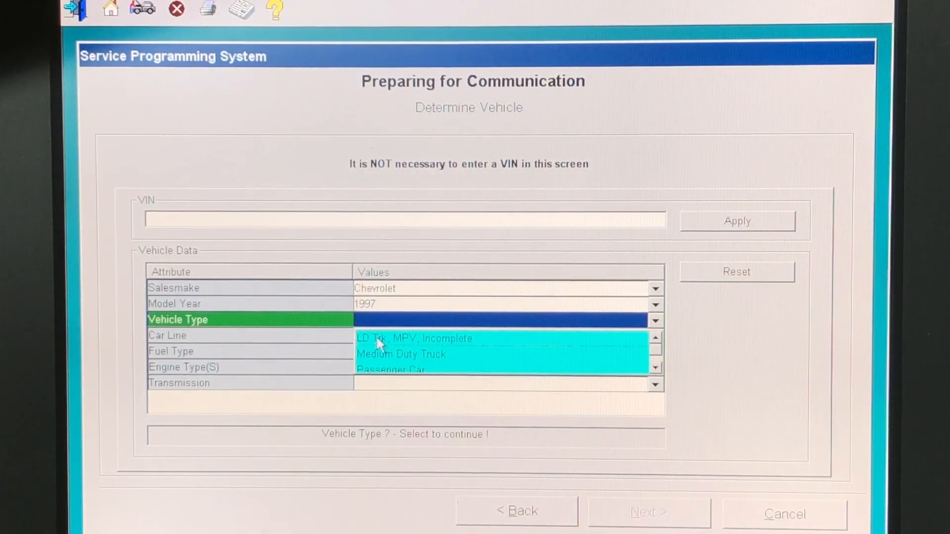
{"action": "left_click", "coordinate": [414, 339]}
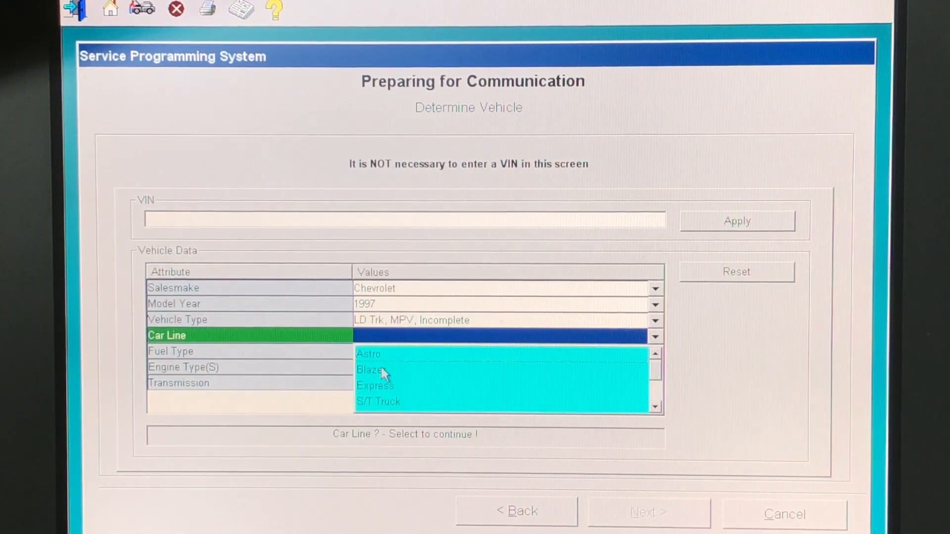
{"action": "left_click", "coordinate": [375, 386]}
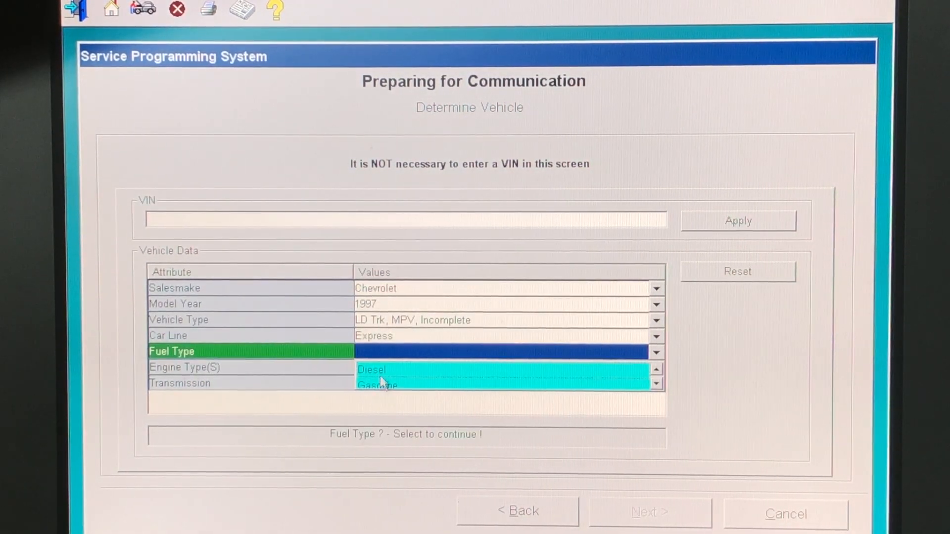
{"action": "left_click", "coordinate": [371, 369]}
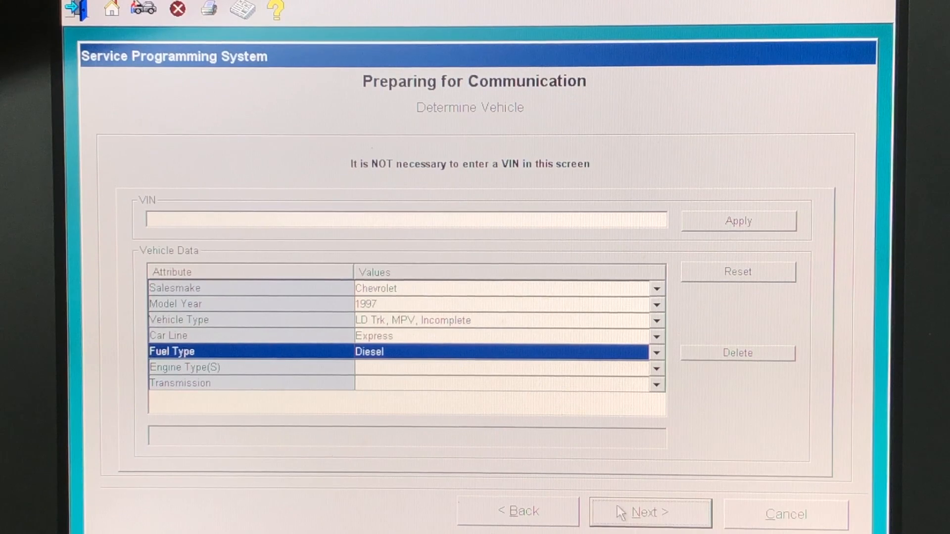
{"action": "left_click", "coordinate": [649, 512]}
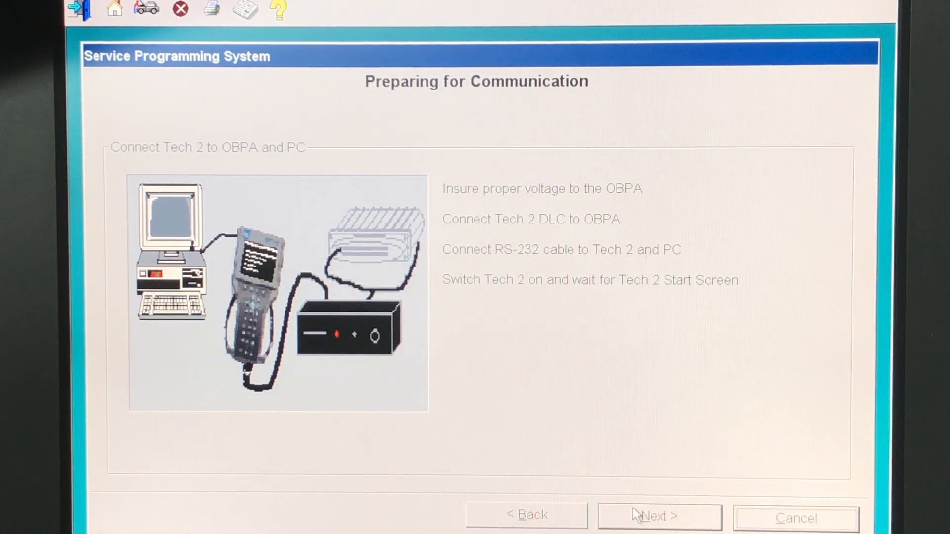
Step: Continue past the Tech 2-to-OBPA connection and controller replacement instructions to VIN validation
{"action": "left_click", "coordinate": [658, 516]}
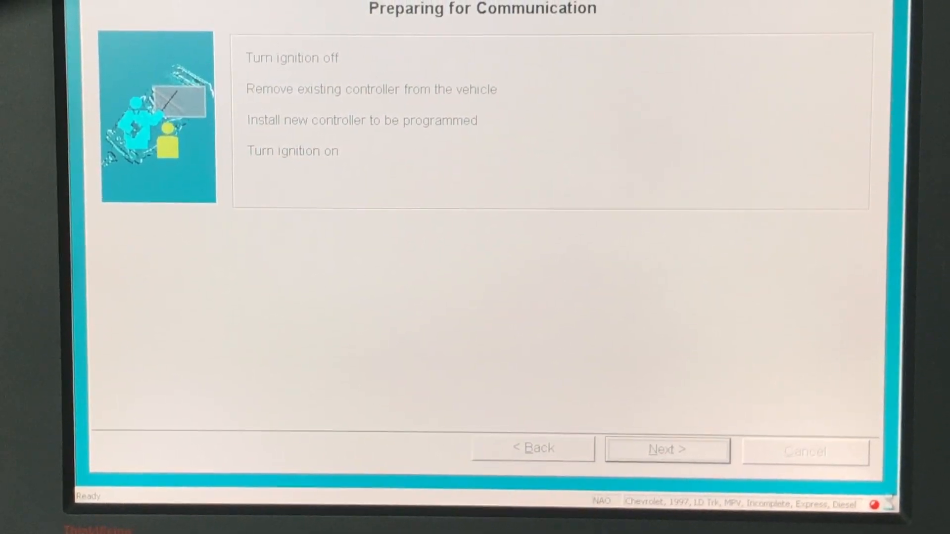
{"action": "left_click", "coordinate": [666, 449]}
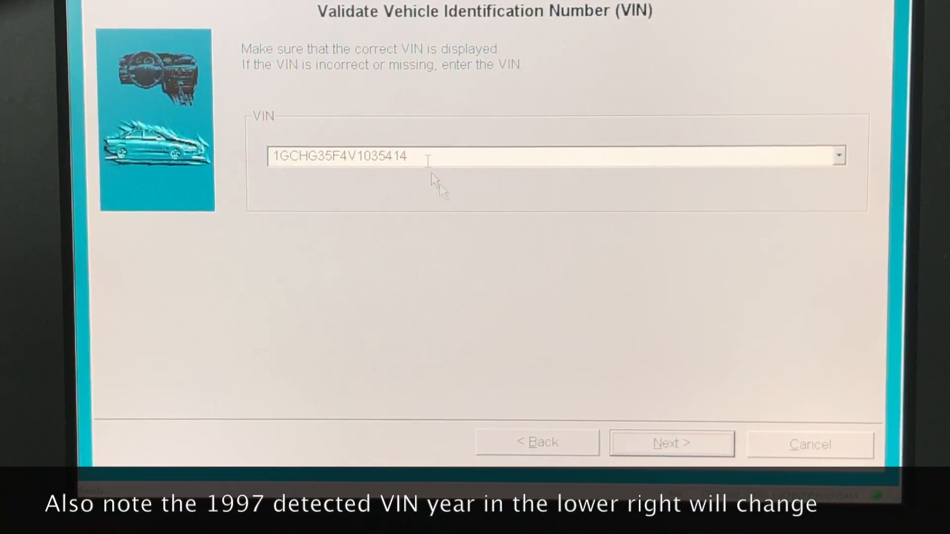
{"action": "triple_click", "coordinate": [340, 156]}
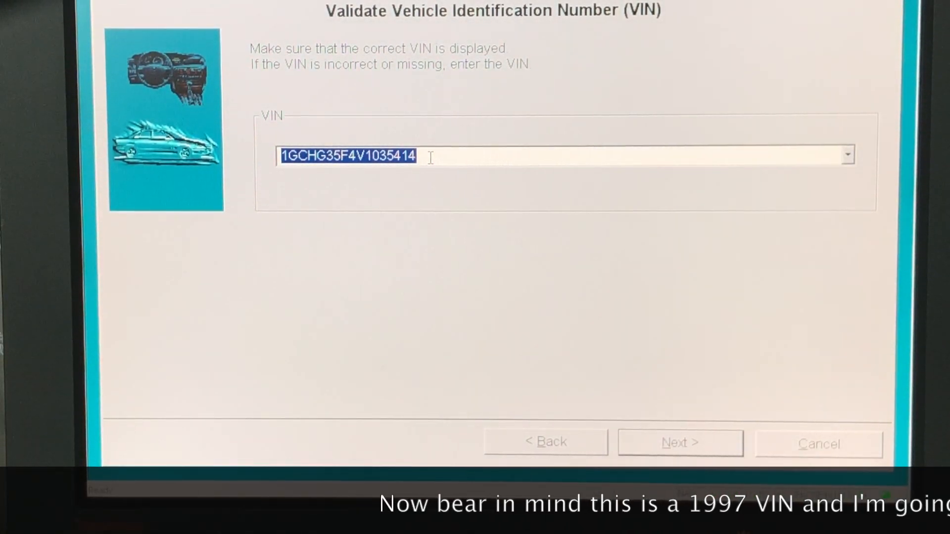
{"action": "type", "text": "1"}
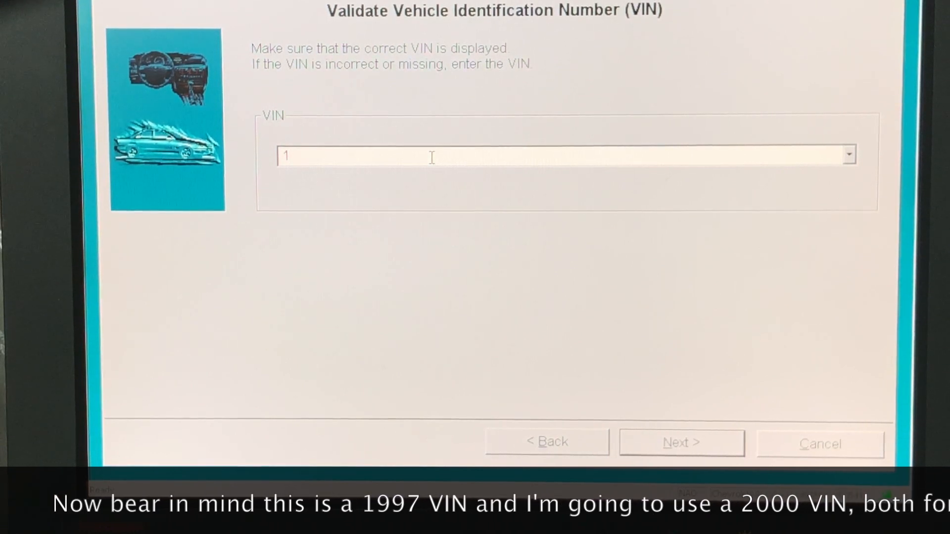
{"action": "type", "text": "GAHG"}
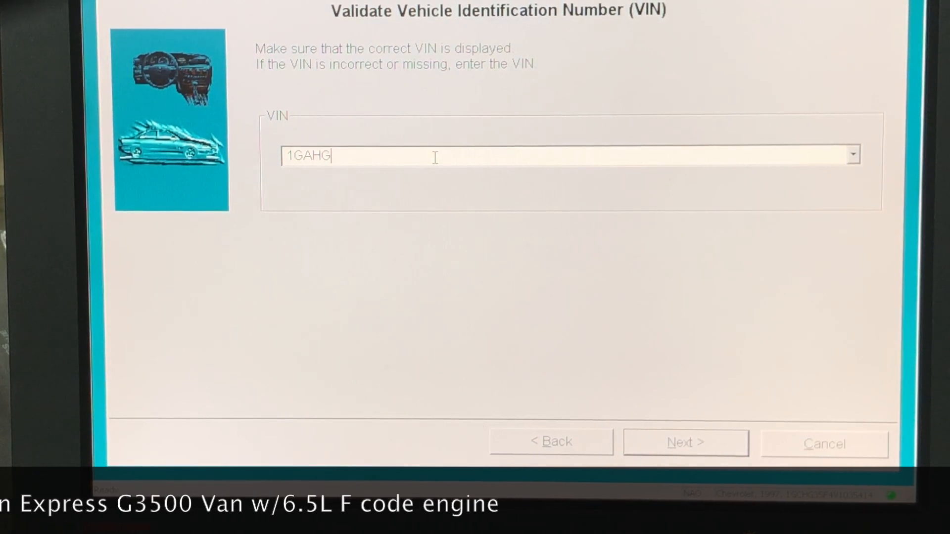
{"action": "type", "text": "3"}
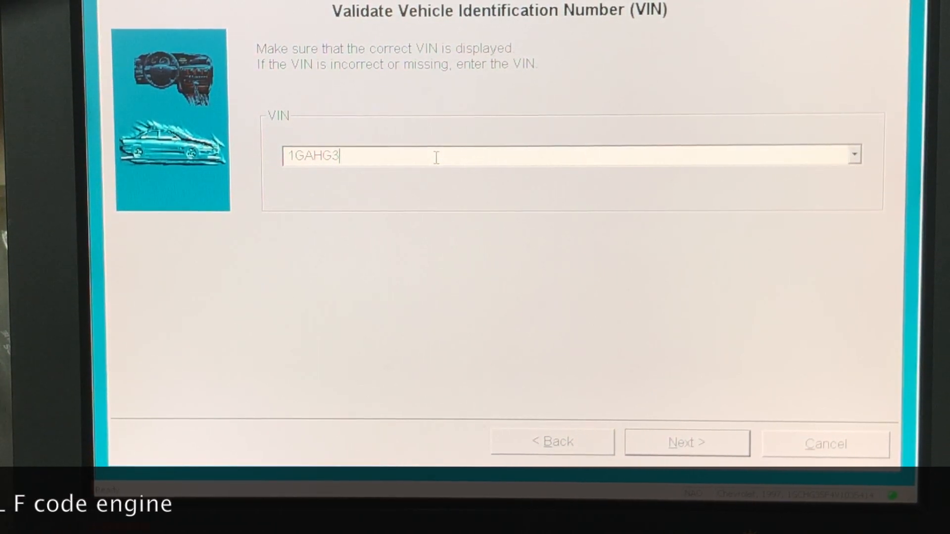
{"action": "type", "text": "0"}
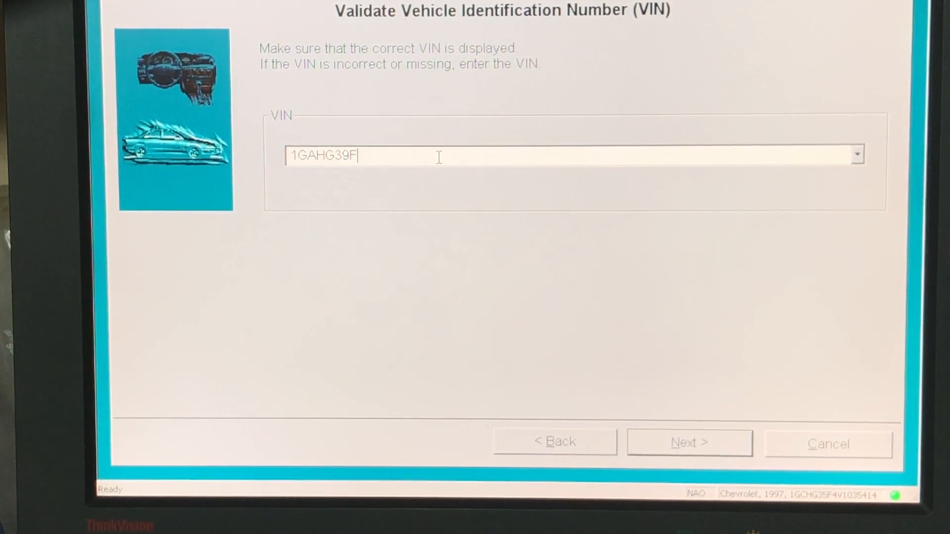
{"action": "type", "text": "4"}
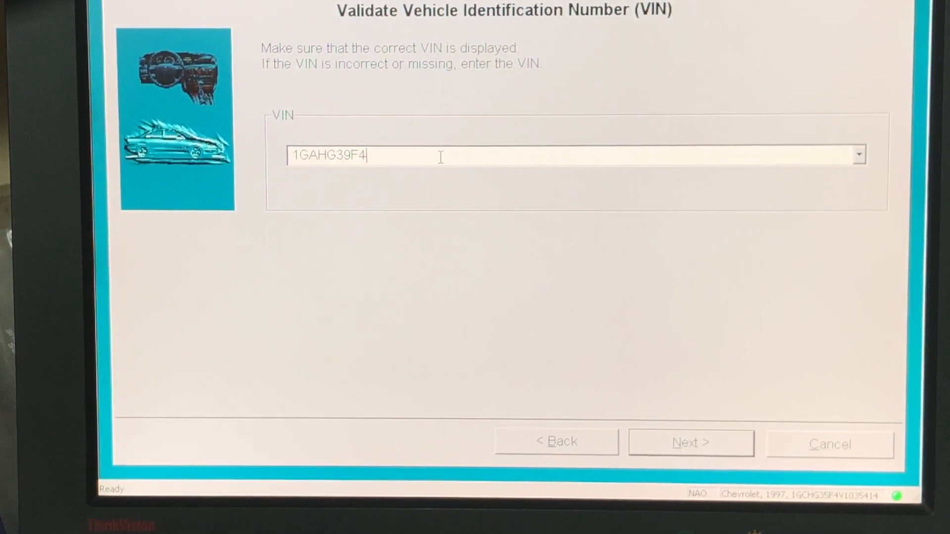
{"action": "type", "text": "Y"}
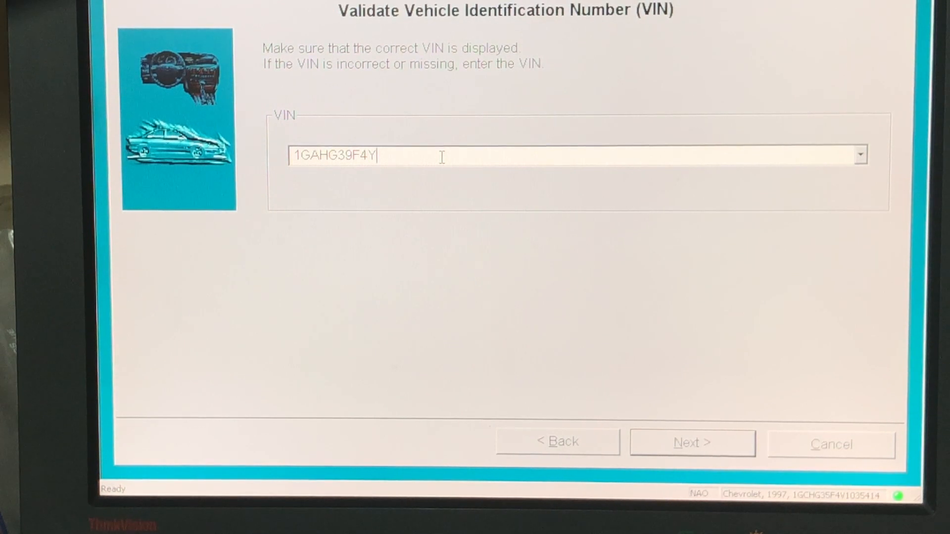
{"action": "type", "text": "124"}
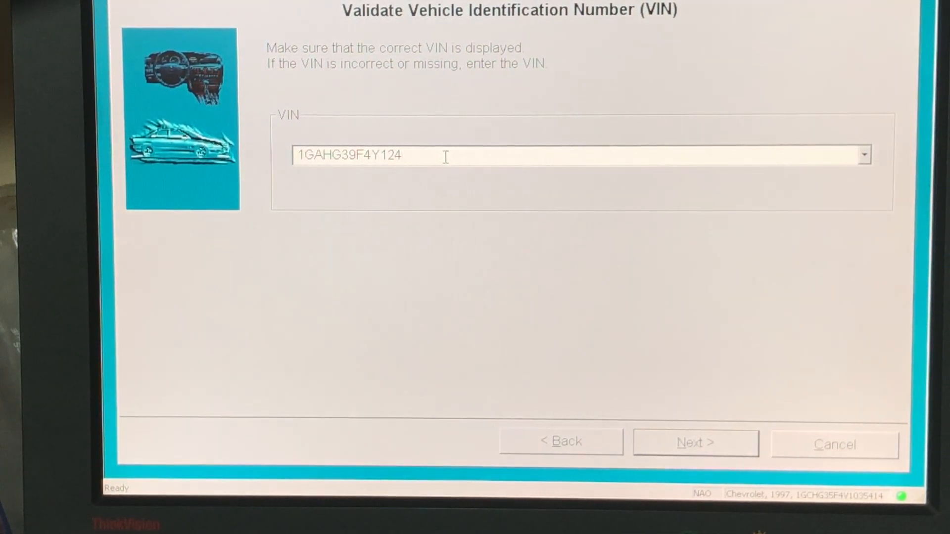
{"action": "type", "text": "9"}
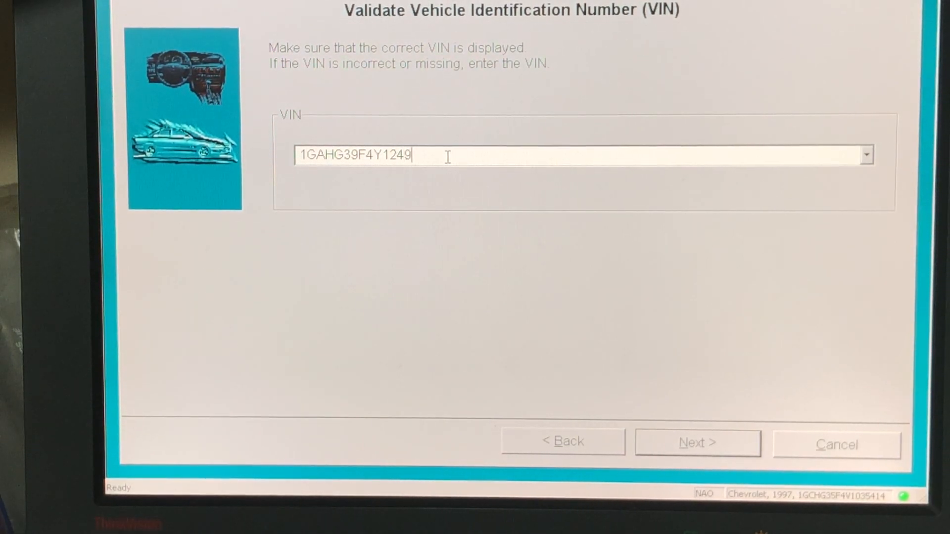
{"action": "type", "text": "732"}
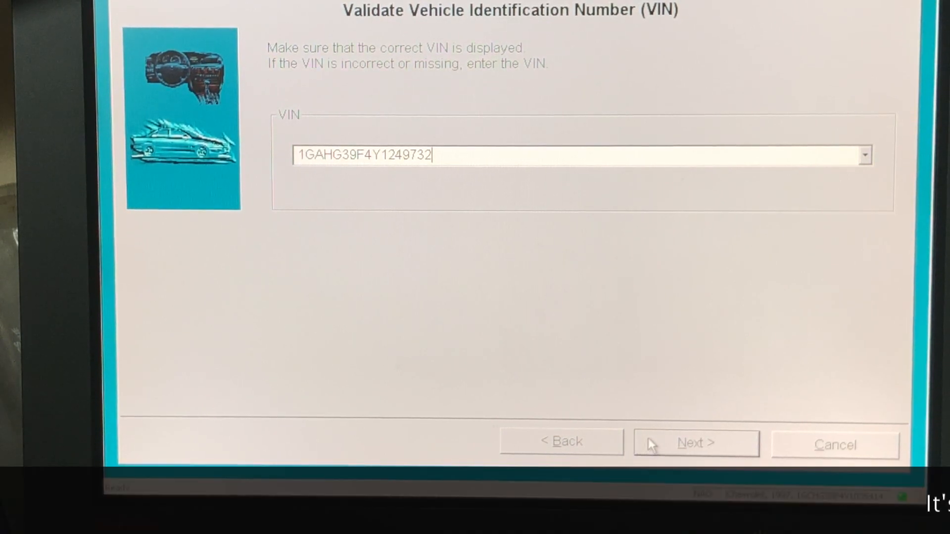
Step: Accept the new VIN and reach Supported Controllers with PCM/VCM and Normal programming
{"action": "left_click", "coordinate": [694, 442]}
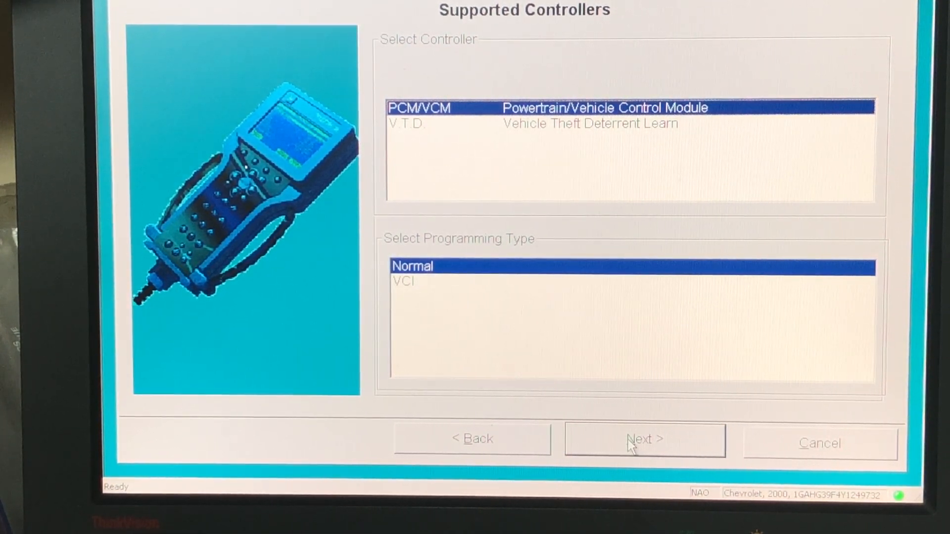
Step: Proceed past system options and confirm calibration 09391905 replacing 09389125 at the Summary
{"action": "left_click", "coordinate": [644, 439]}
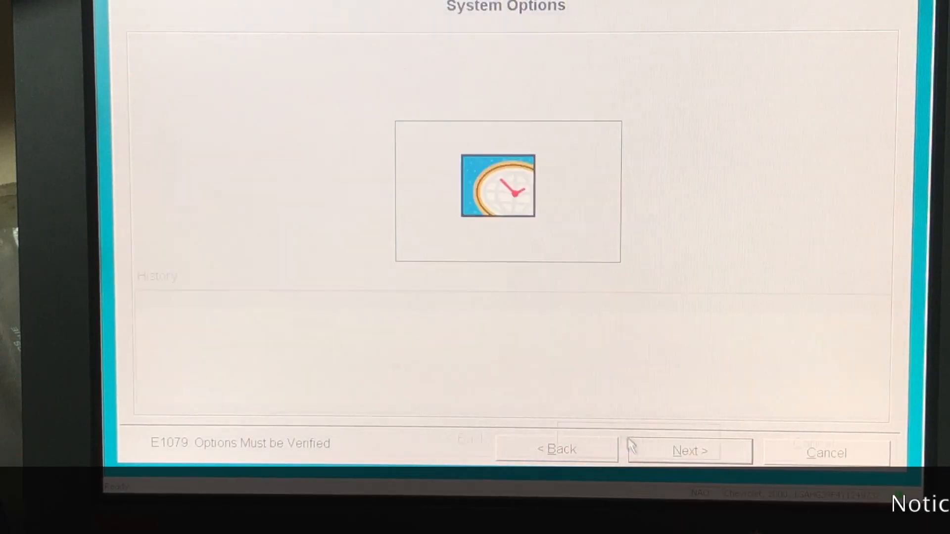
{"action": "left_click", "coordinate": [689, 452]}
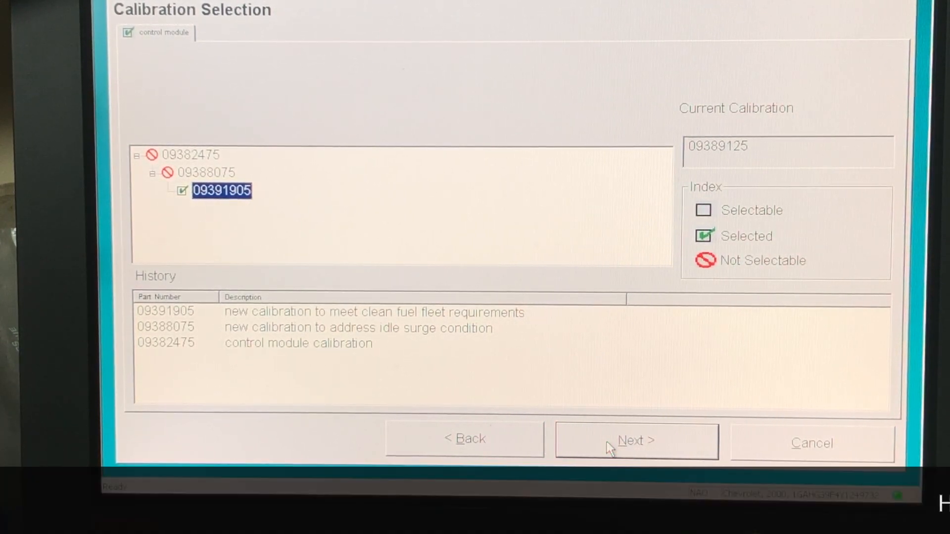
{"action": "left_click", "coordinate": [636, 440]}
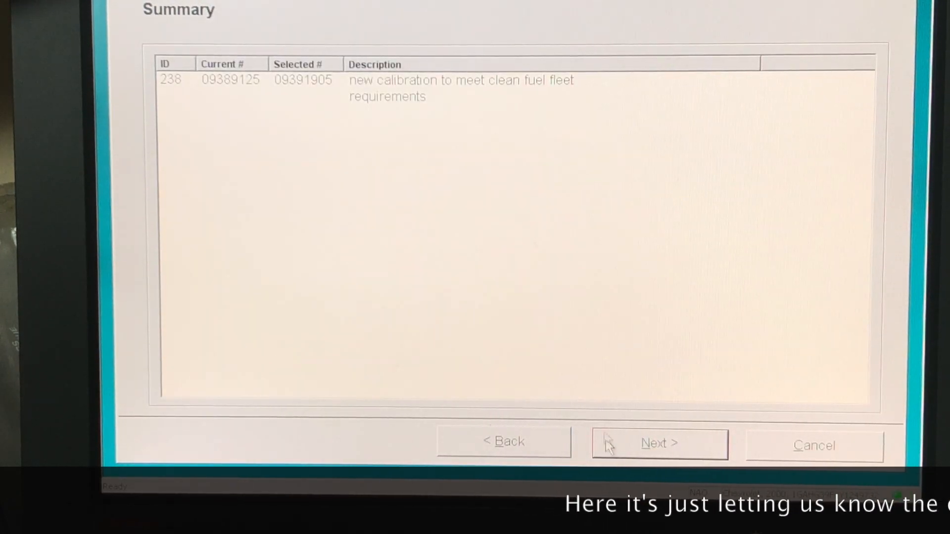
Step: Accept the summary and start reprogramming the control module (90112 bytes)
{"action": "left_click", "coordinate": [659, 442]}
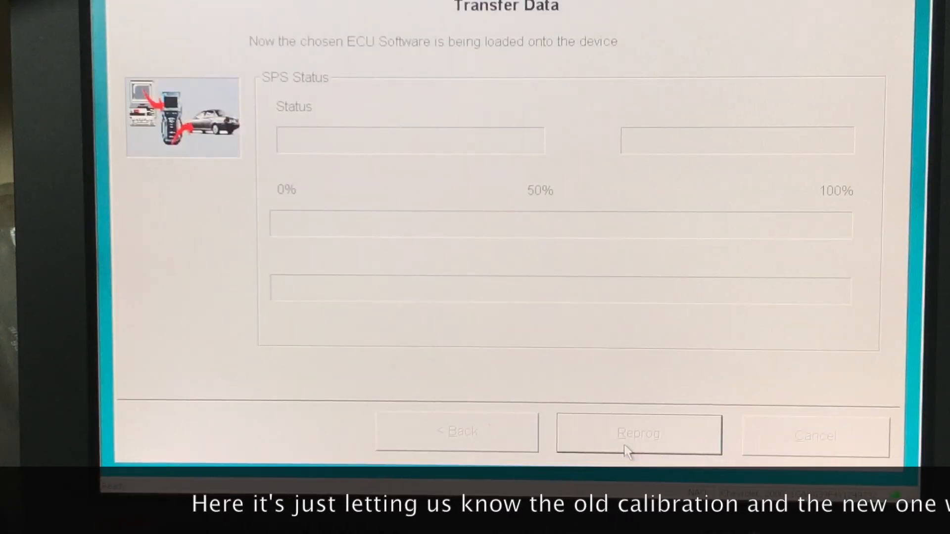
{"action": "left_click", "coordinate": [638, 433]}
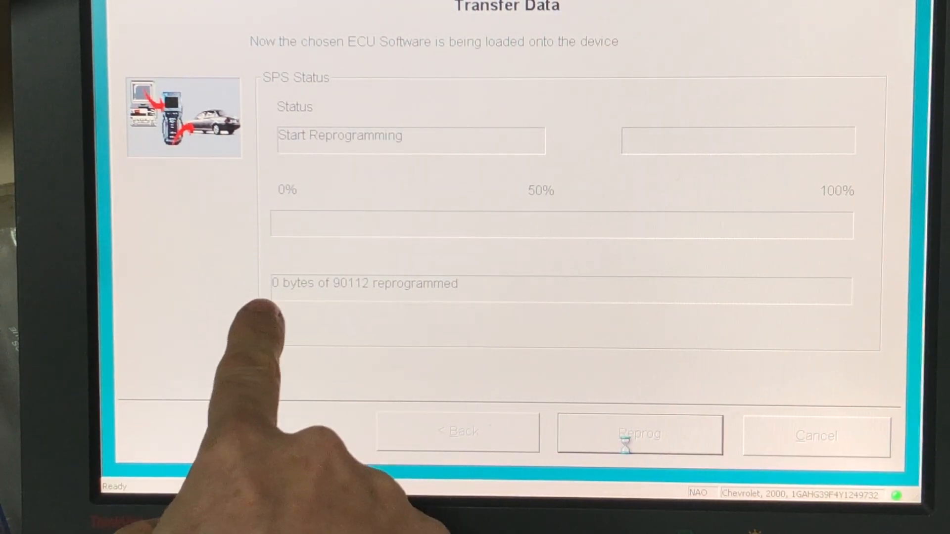
{"action": "mouse_move", "coordinate": [297, 334]}
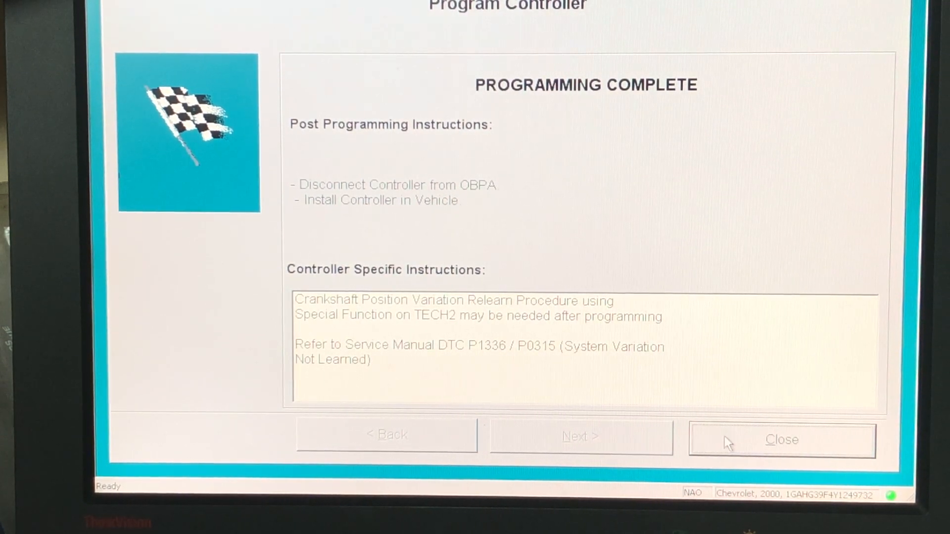
Step: Close the completed programming session and return to the TIS2000 home screen
{"action": "left_click", "coordinate": [780, 439]}
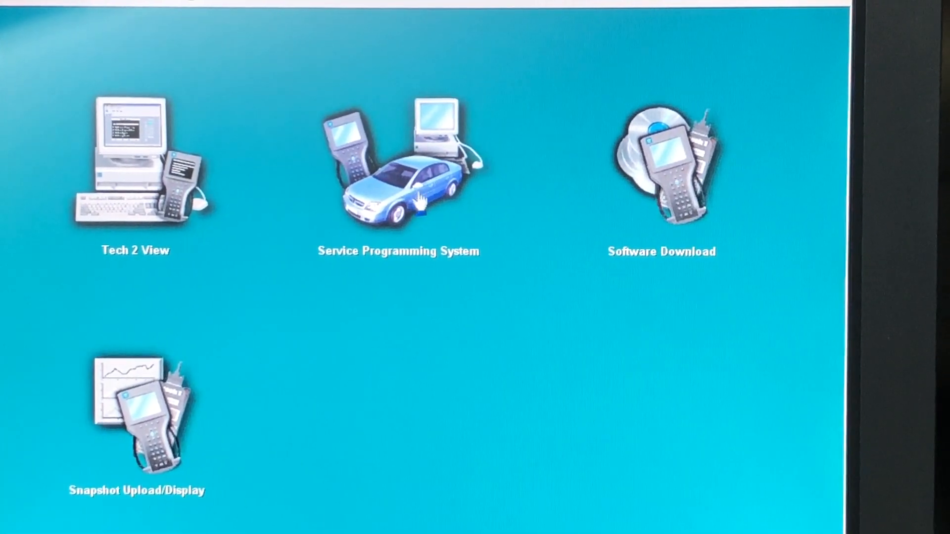
Step: Start the Service Programming System with Pass-Thru and replace-and-program ECU selected
{"action": "double_click", "coordinate": [398, 169]}
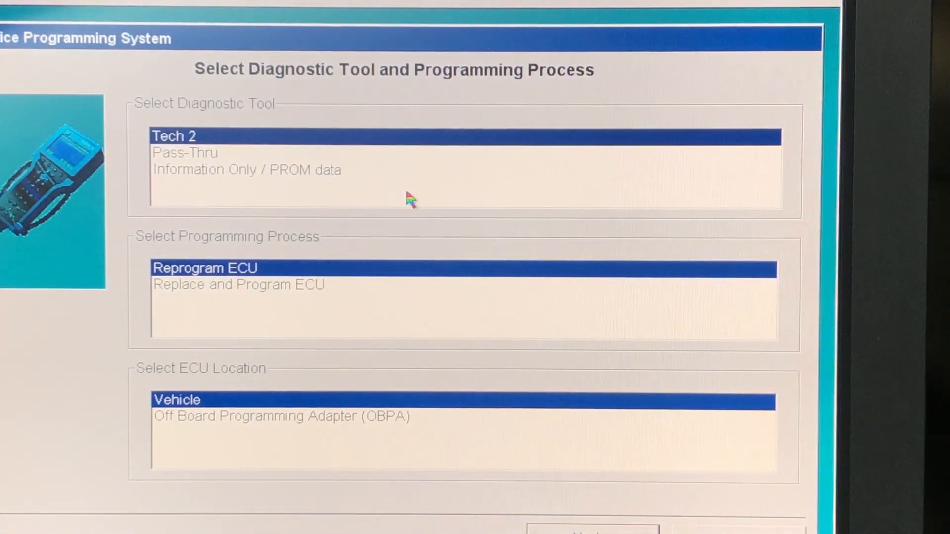
{"action": "left_click", "coordinate": [185, 152]}
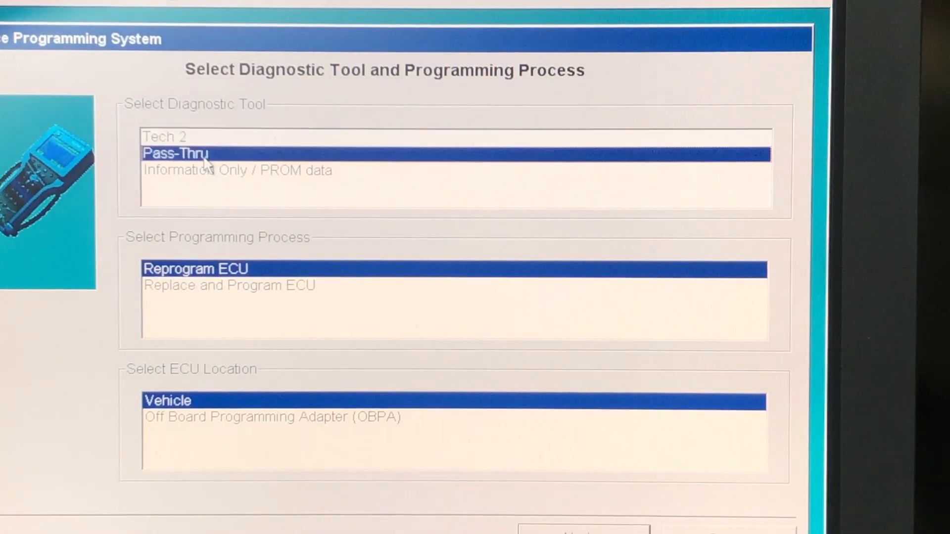
{"action": "left_click", "coordinate": [228, 285]}
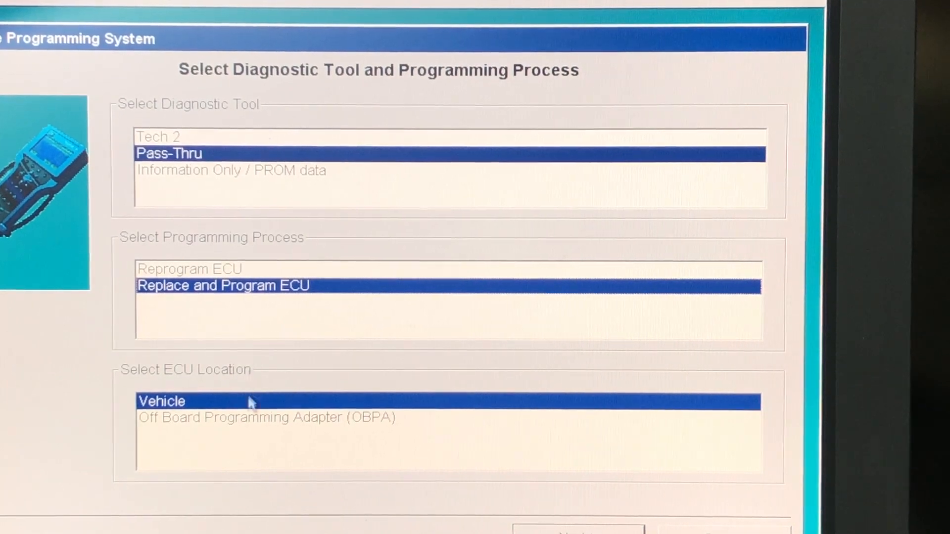
{"action": "left_click", "coordinate": [266, 417]}
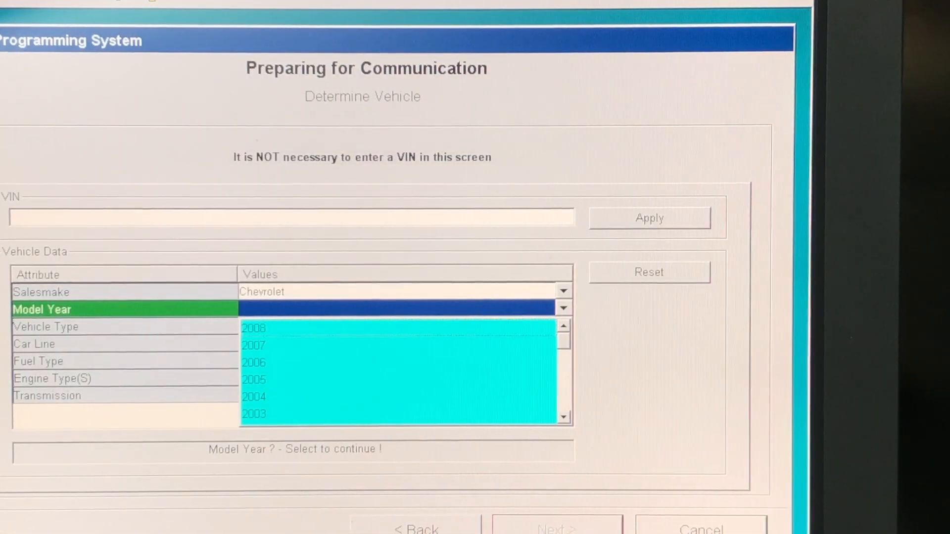
Step: Identify the vehicle as a 1997 model with its diesel fuel type
{"action": "scroll", "scroll_direction": "down", "scroll_amount": 3}
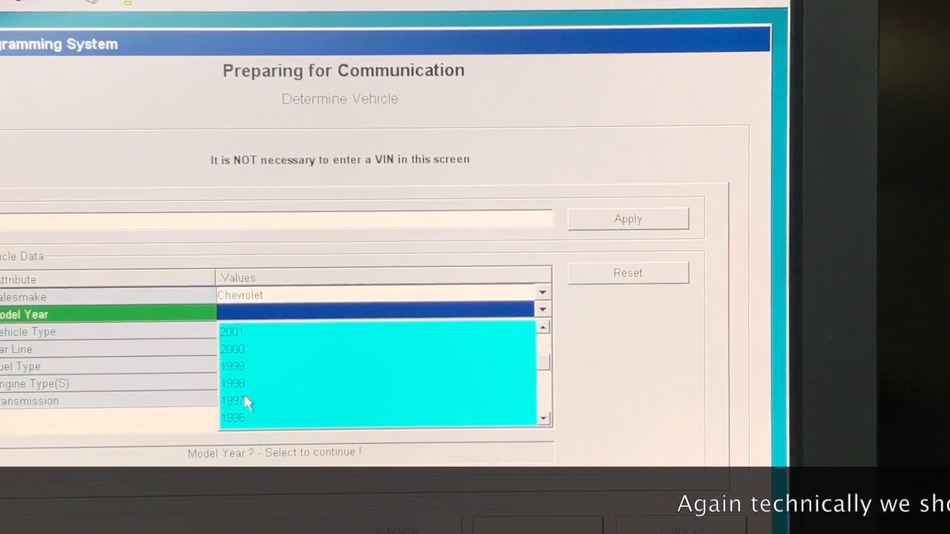
{"action": "left_click", "coordinate": [231, 400]}
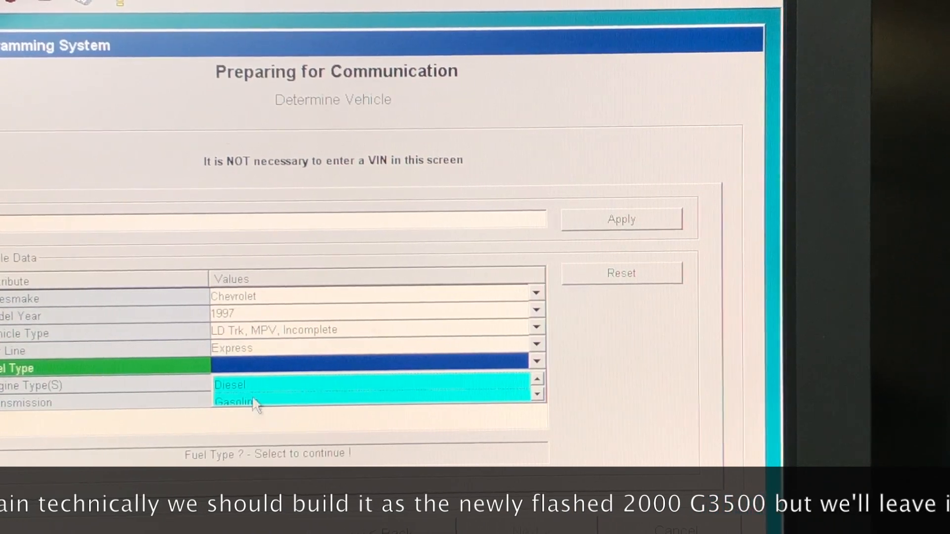
{"action": "left_click", "coordinate": [230, 385]}
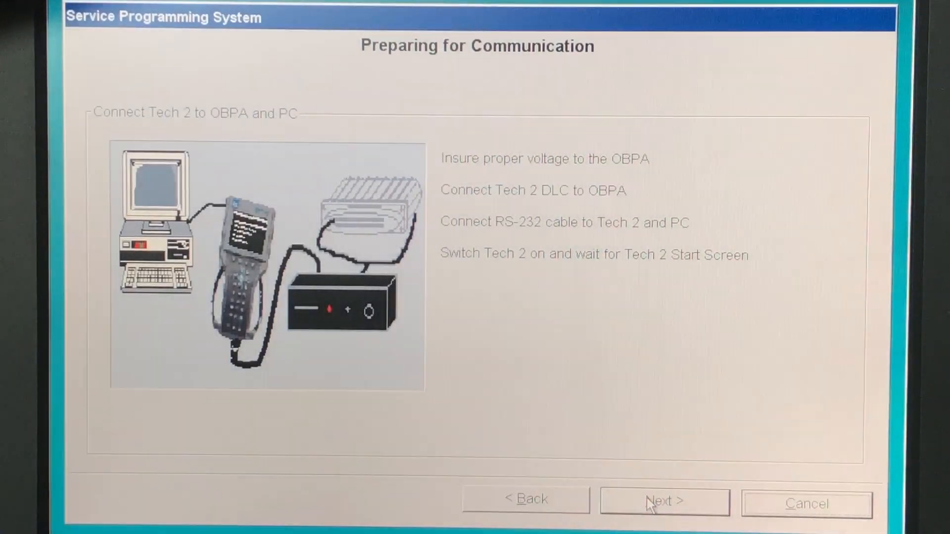
Step: Confirm the ignition and controller preparation steps to reach VIN validation
{"action": "left_click", "coordinate": [664, 500]}
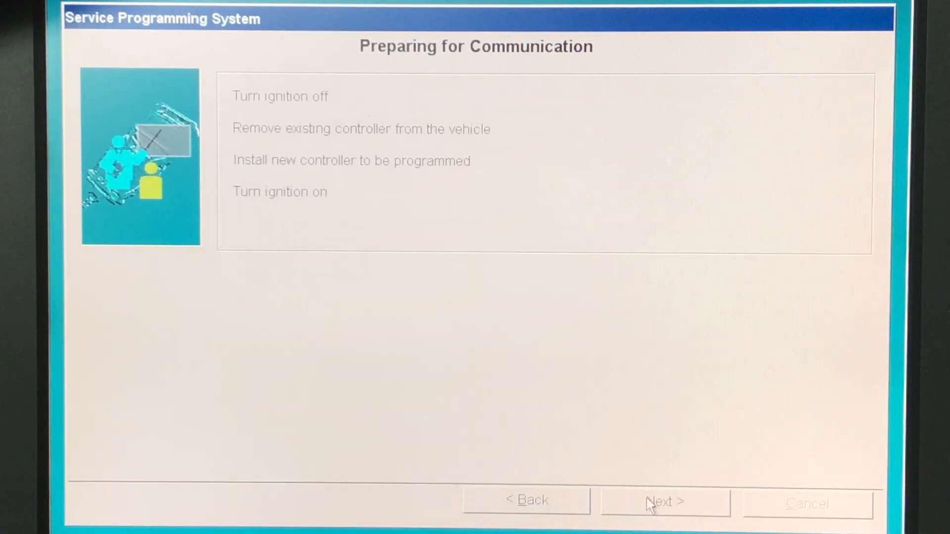
{"action": "left_click", "coordinate": [664, 500]}
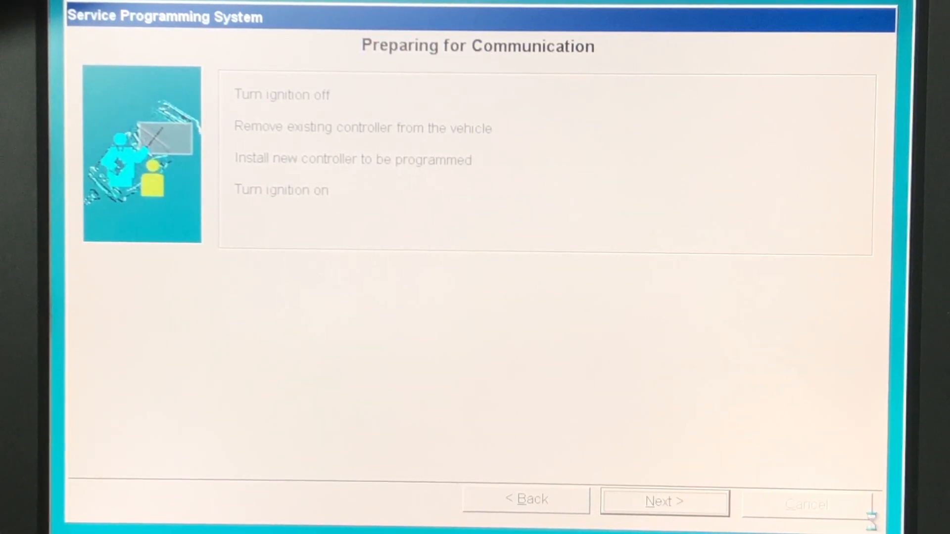
{"action": "left_click", "coordinate": [665, 502]}
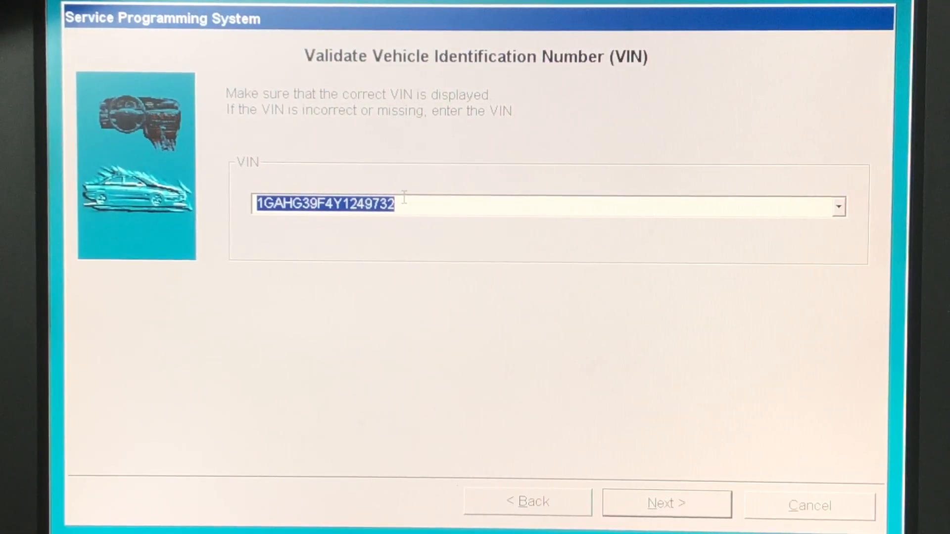
{"action": "type", "text": "1"}
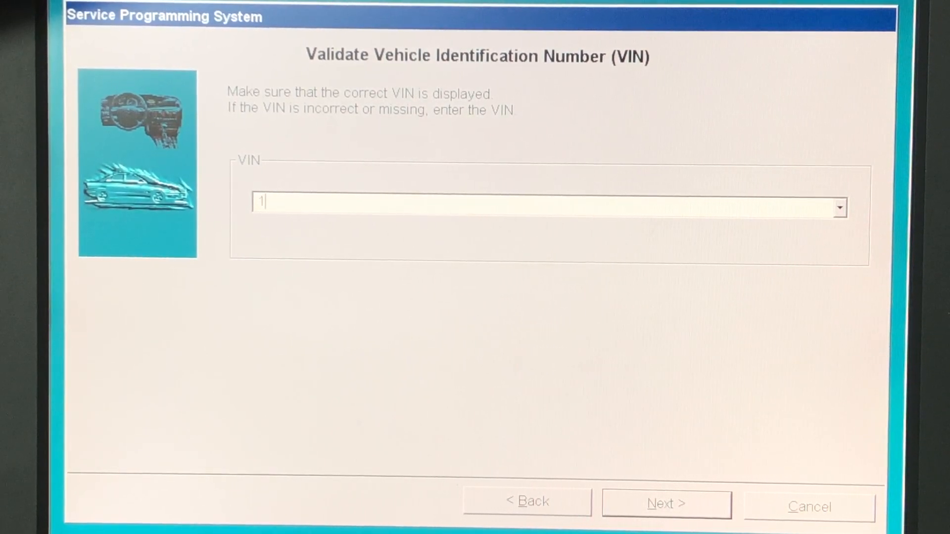
{"action": "type", "text": "GC"}
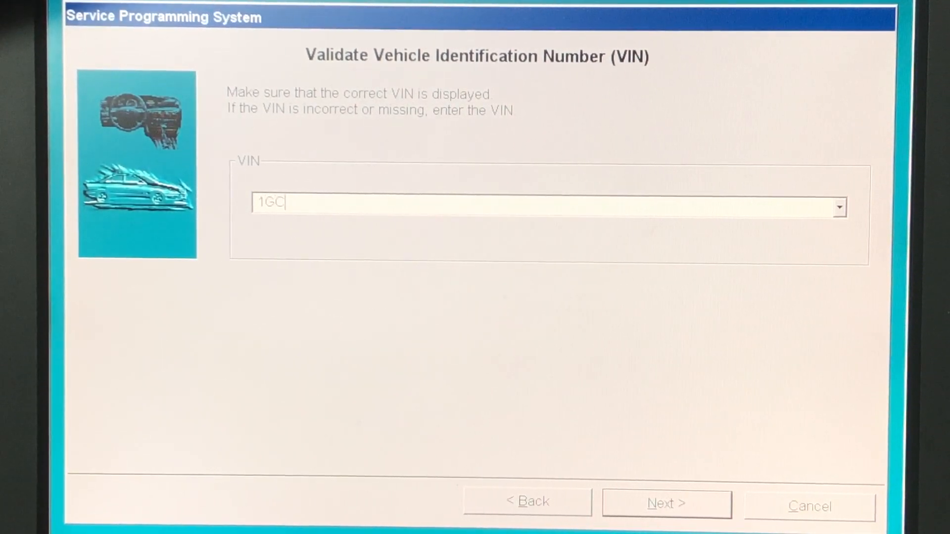
{"action": "type", "text": "HG"}
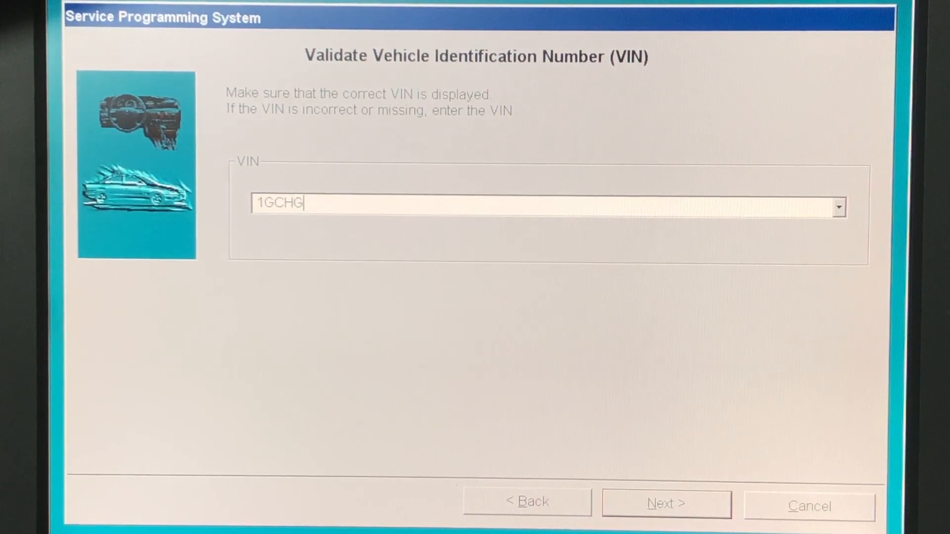
{"action": "type", "text": "3"}
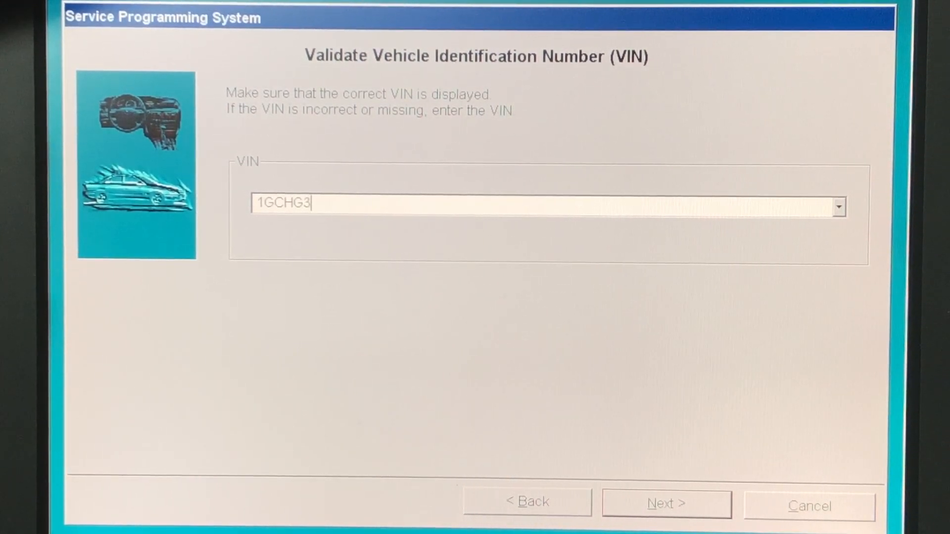
{"action": "type", "text": "5"}
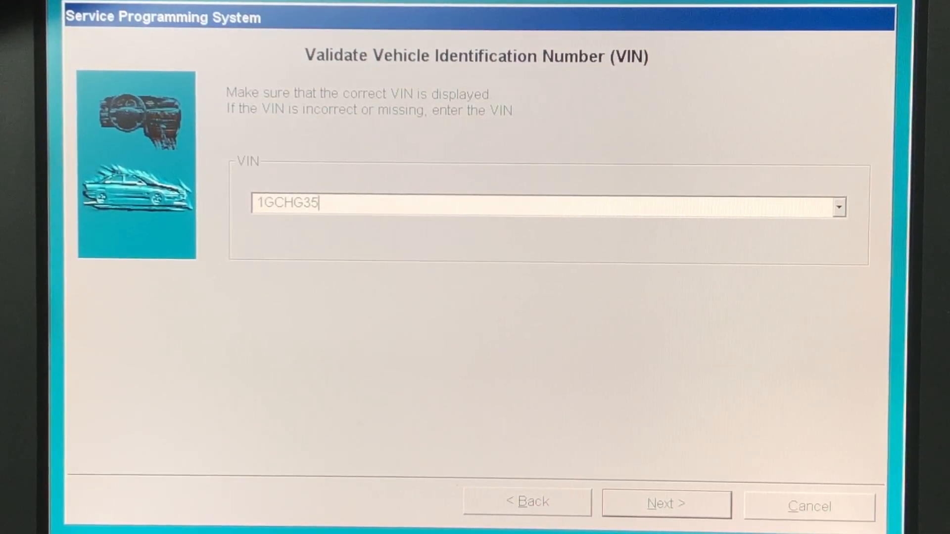
{"action": "type", "text": "F4"}
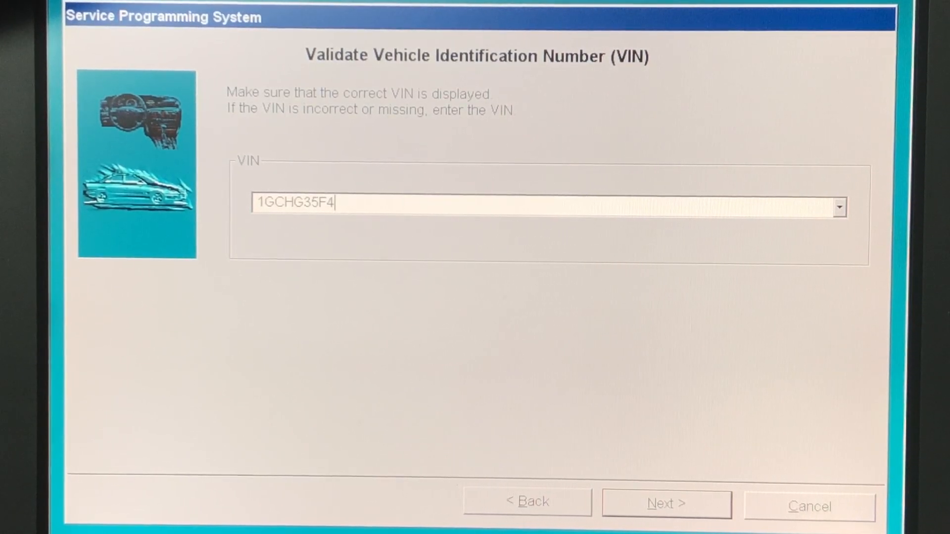
{"action": "type", "text": "V1"}
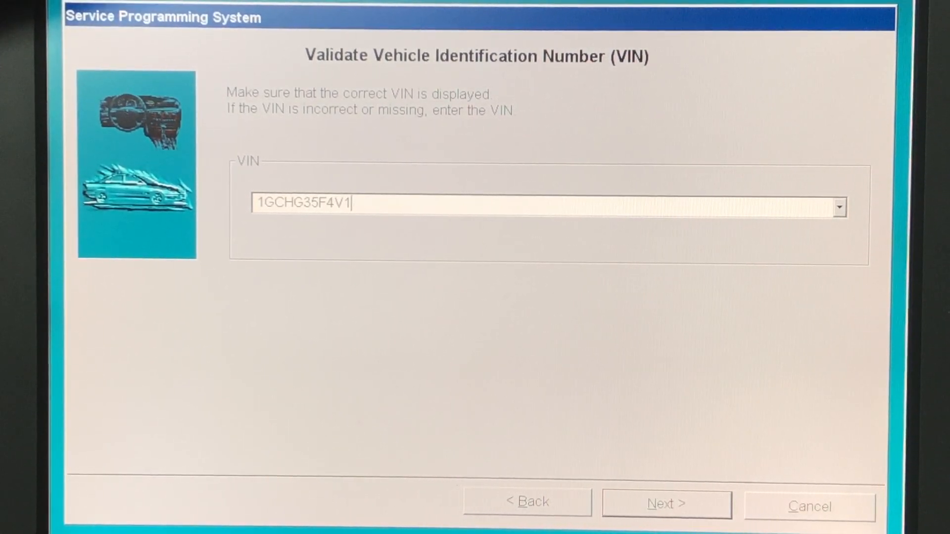
{"action": "type", "text": "0"}
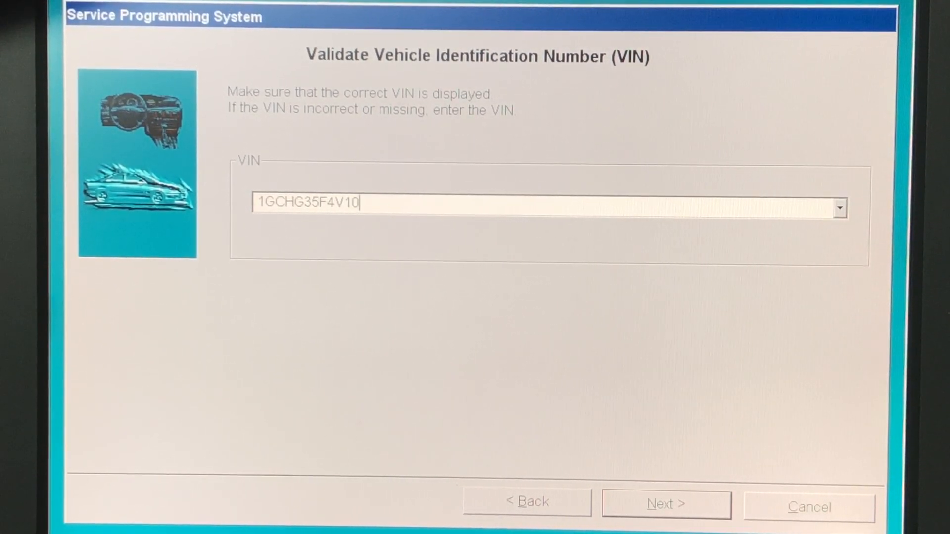
{"action": "type", "text": "35414"}
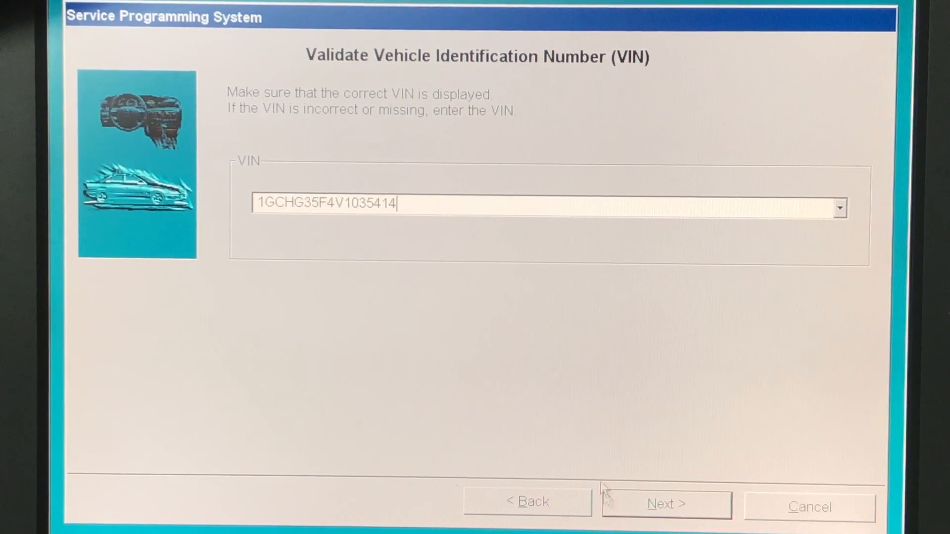
{"action": "left_click", "coordinate": [665, 503]}
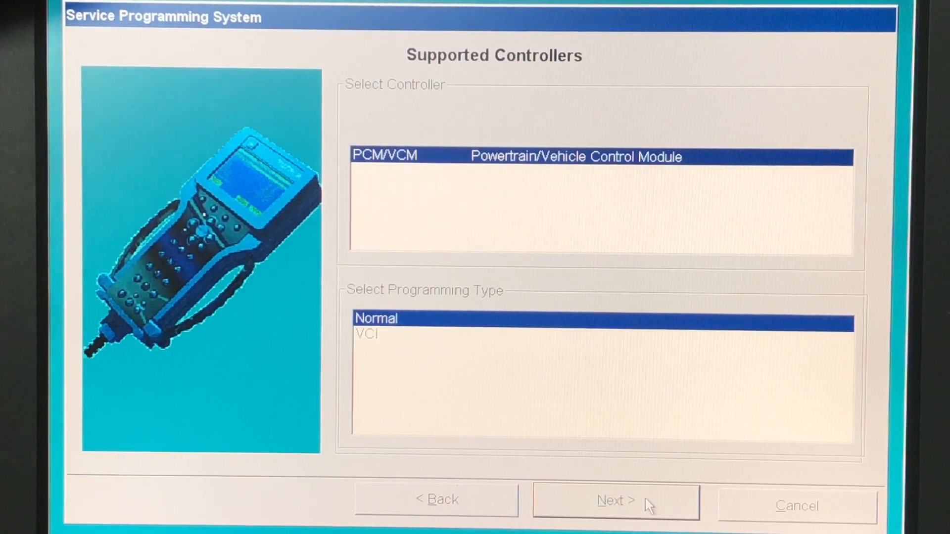
Step: Confirm PCM/VCM normal programming with calibration 09389125 and accept its summary
{"action": "left_click", "coordinate": [613, 501]}
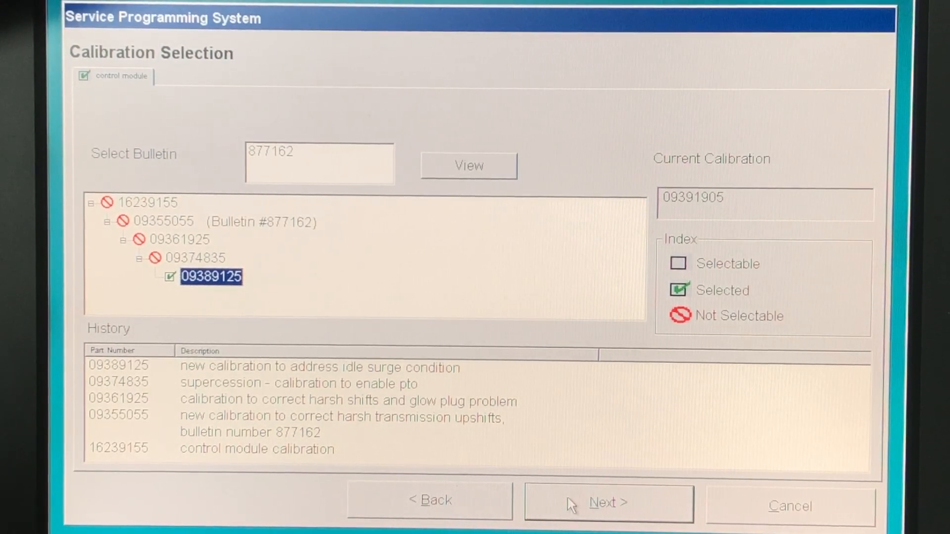
{"action": "left_click", "coordinate": [607, 503]}
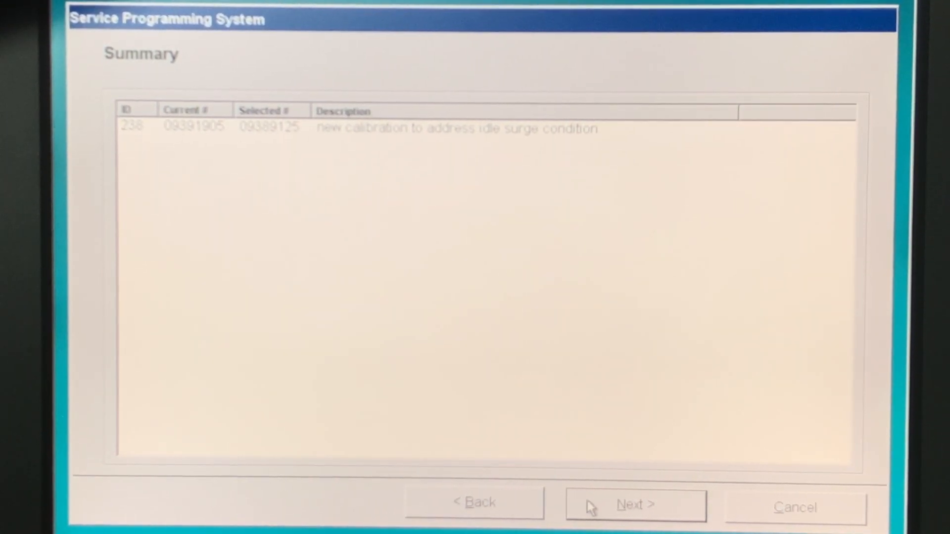
{"action": "left_click", "coordinate": [635, 505]}
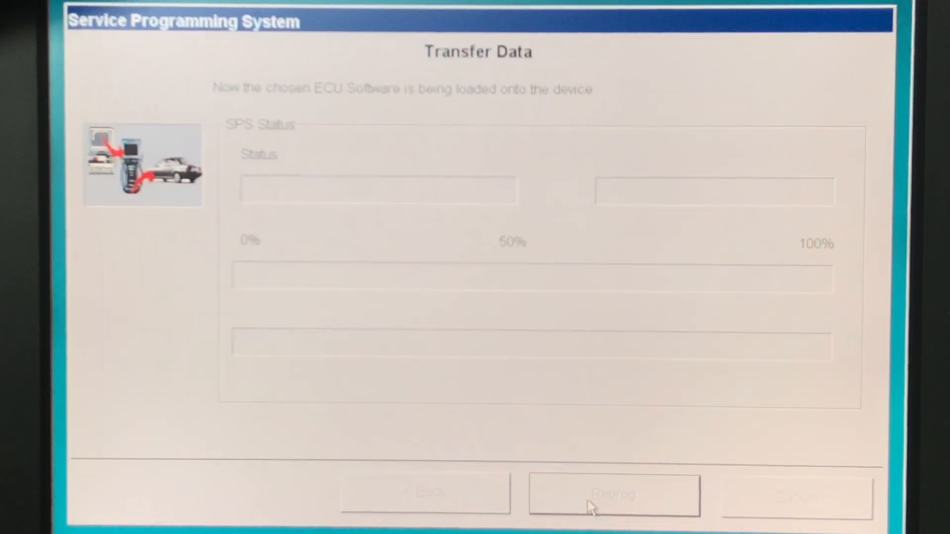
Step: Reprogram the PCM with the selected calibration
{"action": "left_click", "coordinate": [612, 495]}
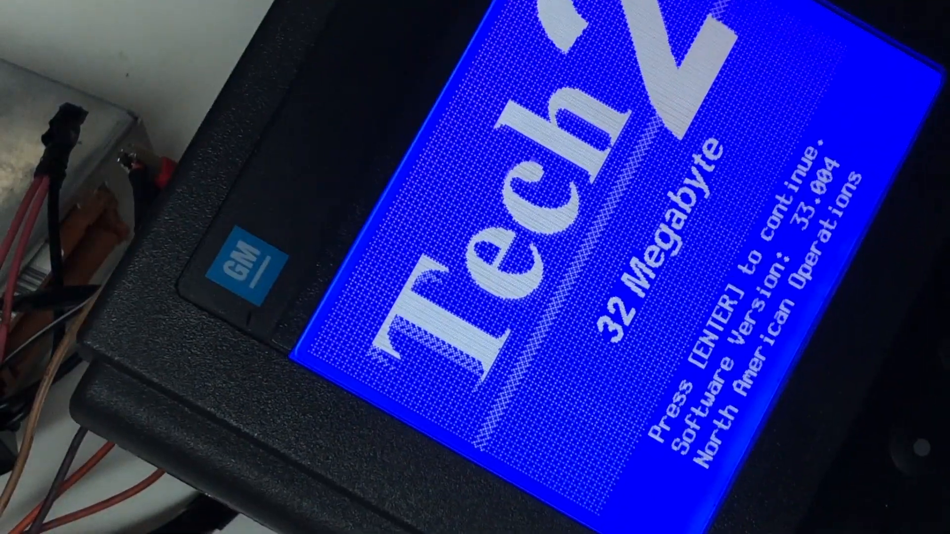
Step: Continue past the Tech 2 start screen and scroll the model year list toward 1997
{"action": "key", "text": "enter"}
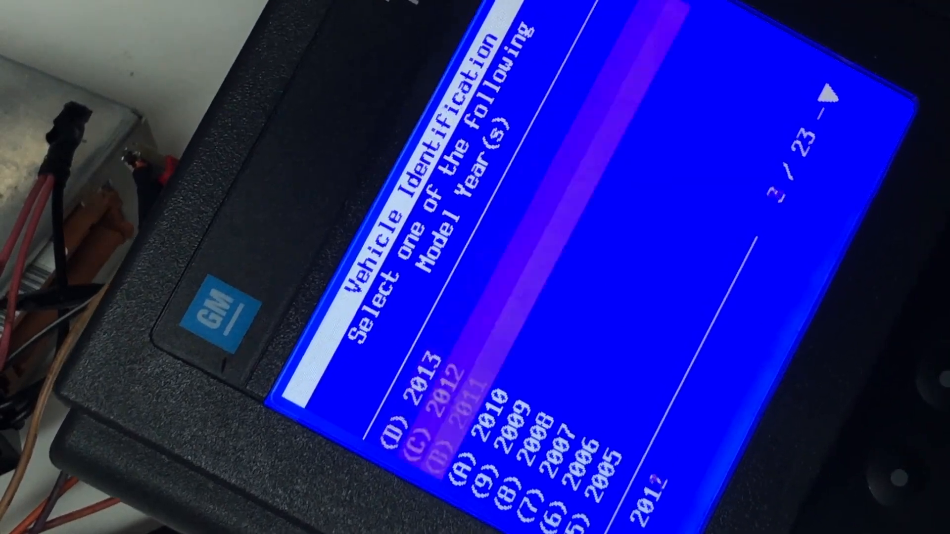
{"action": "scroll", "scroll_direction": "down", "scroll_amount": 3}
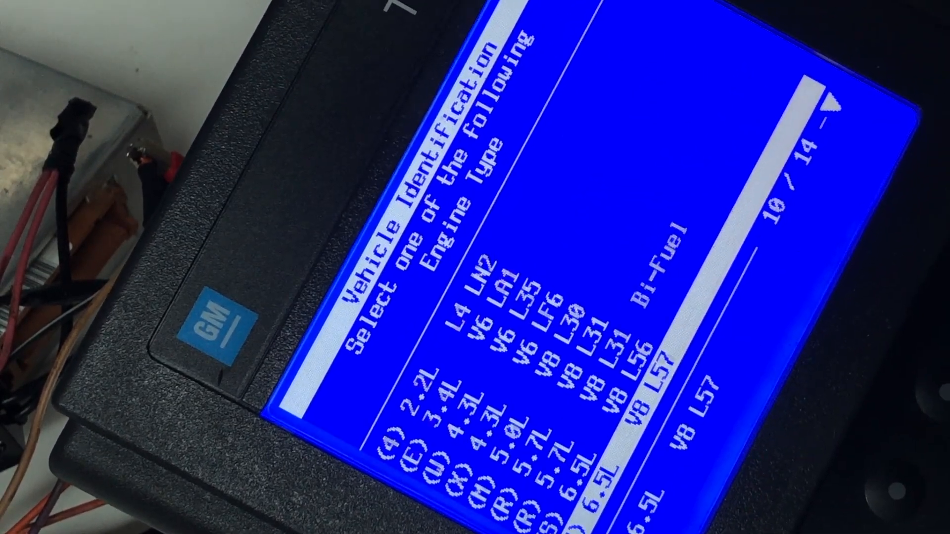
{"action": "scroll", "scroll_direction": "down", "scroll_amount": 3}
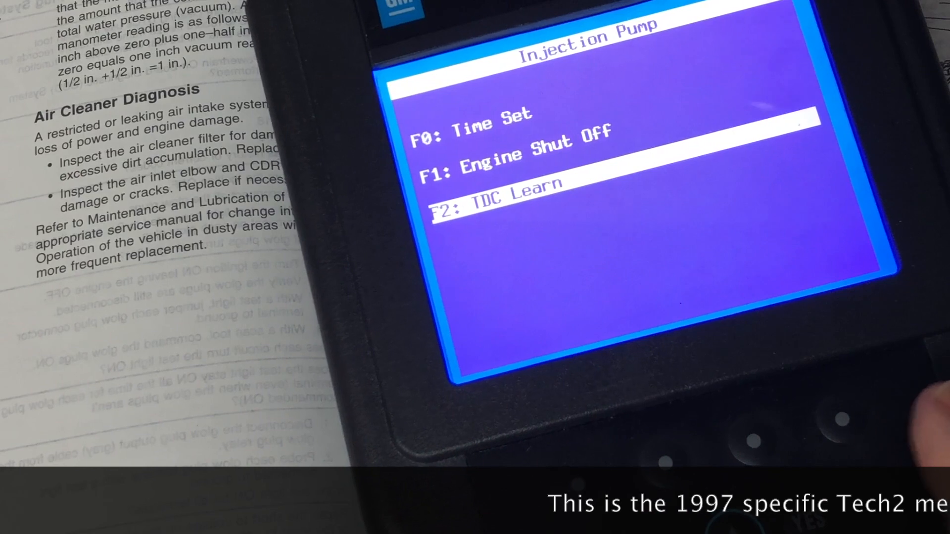
Step: Start the TDC Learn function from the Injection Pump menu
{"action": "left_click", "coordinate": [497, 194]}
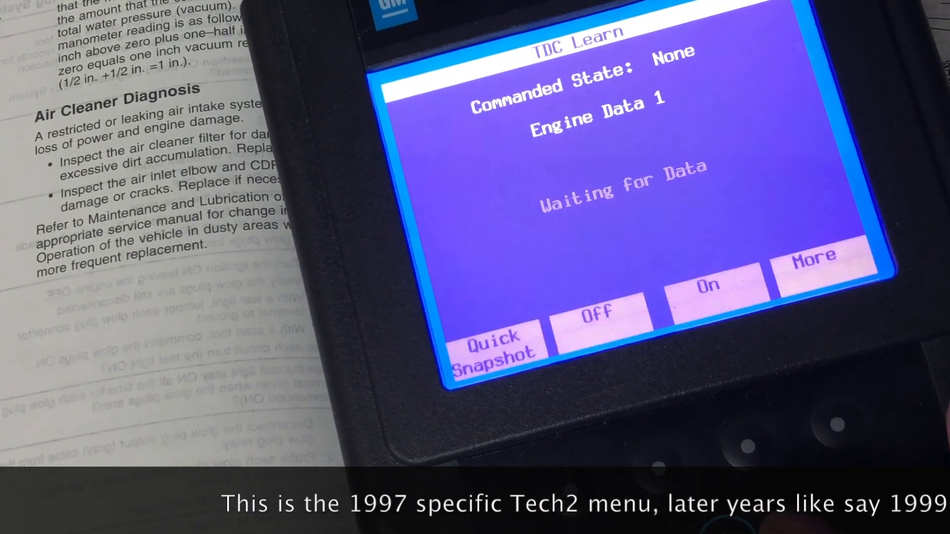